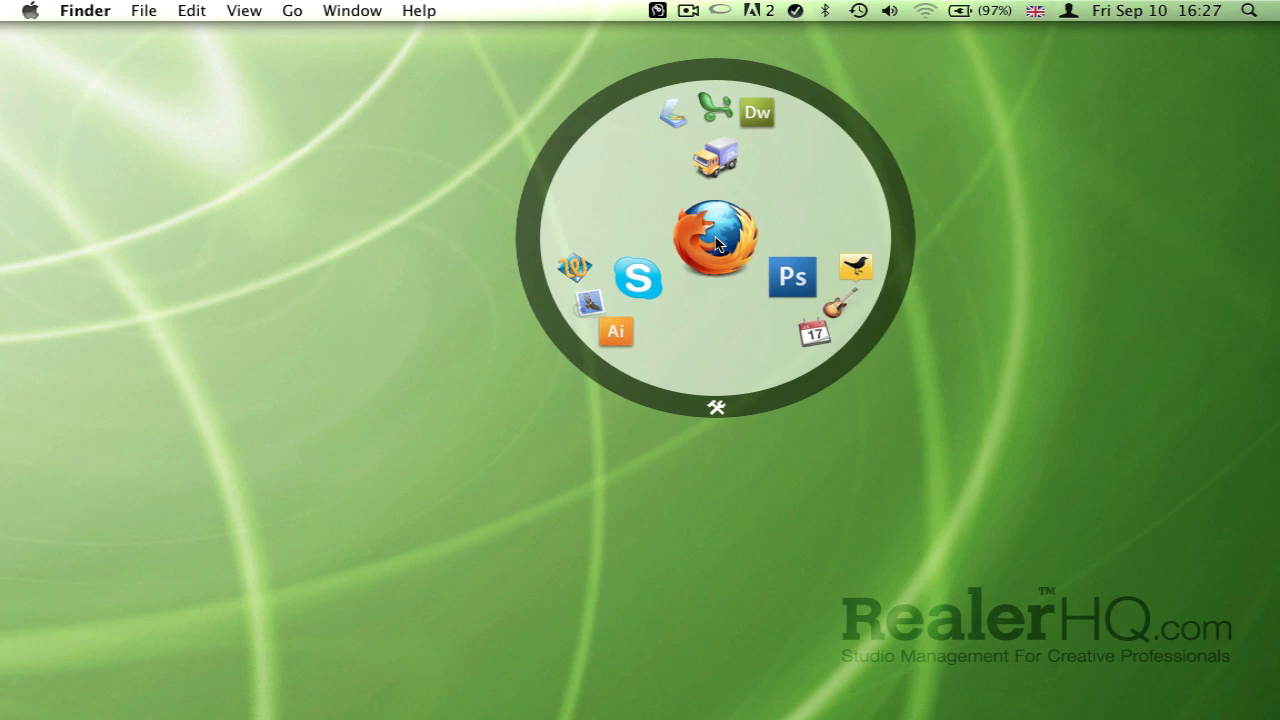
mouse_move(704, 262)
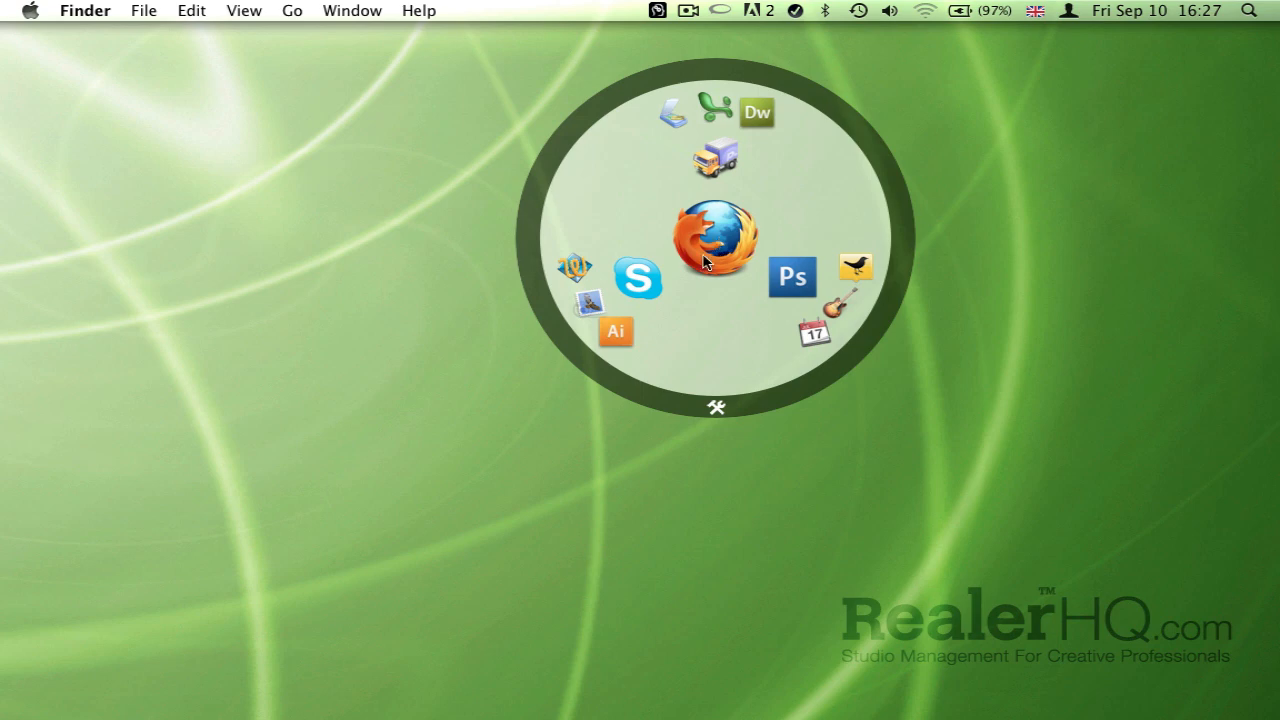
mouse_move(740, 304)
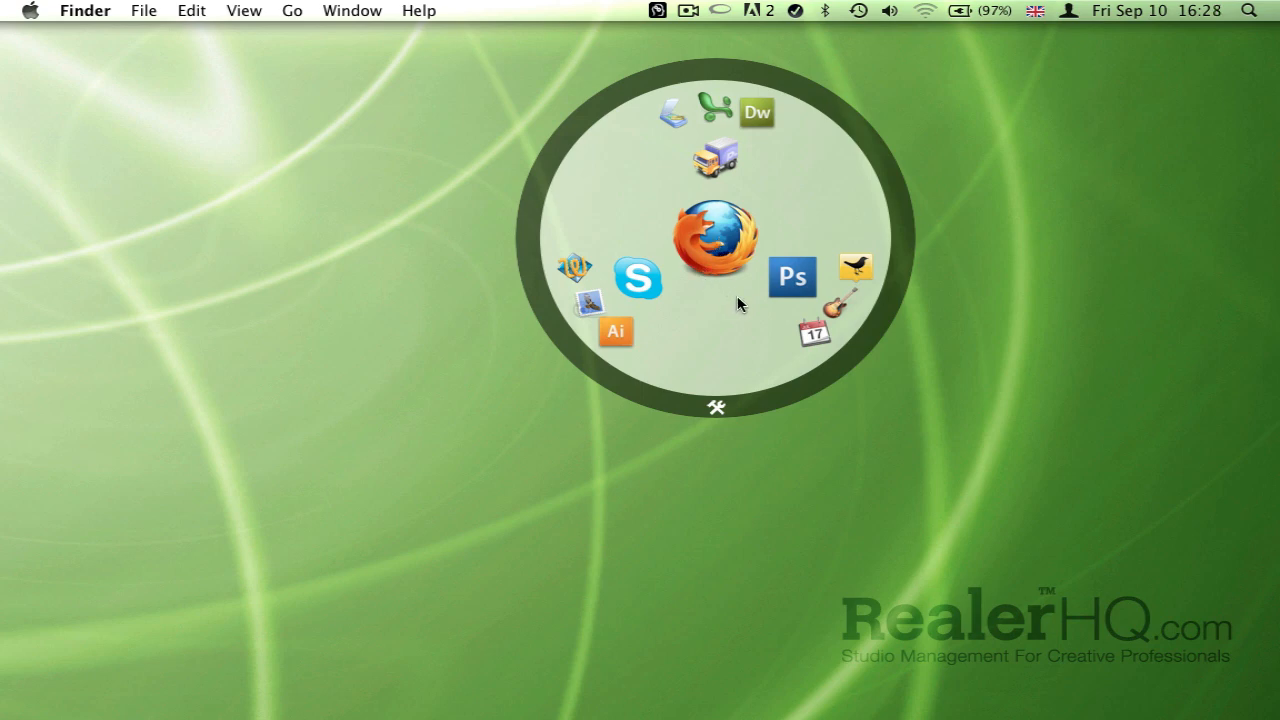
mouse_move(722, 230)
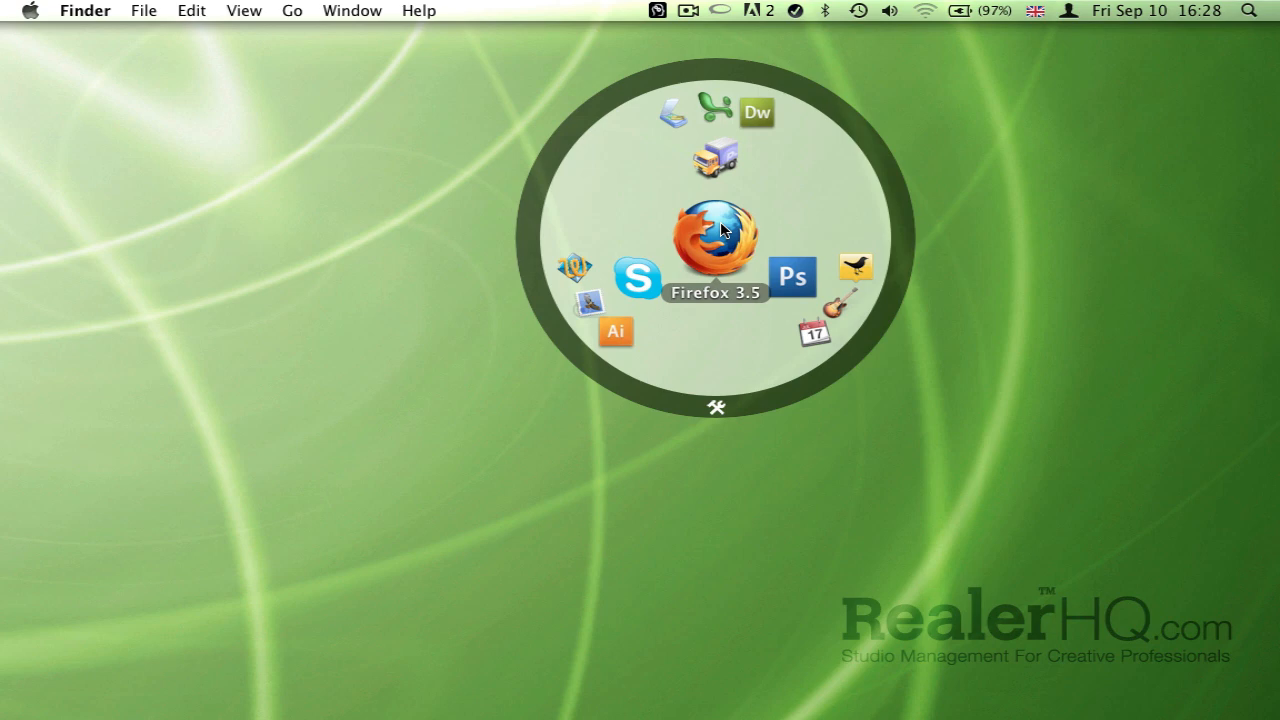
mouse_move(792, 276)
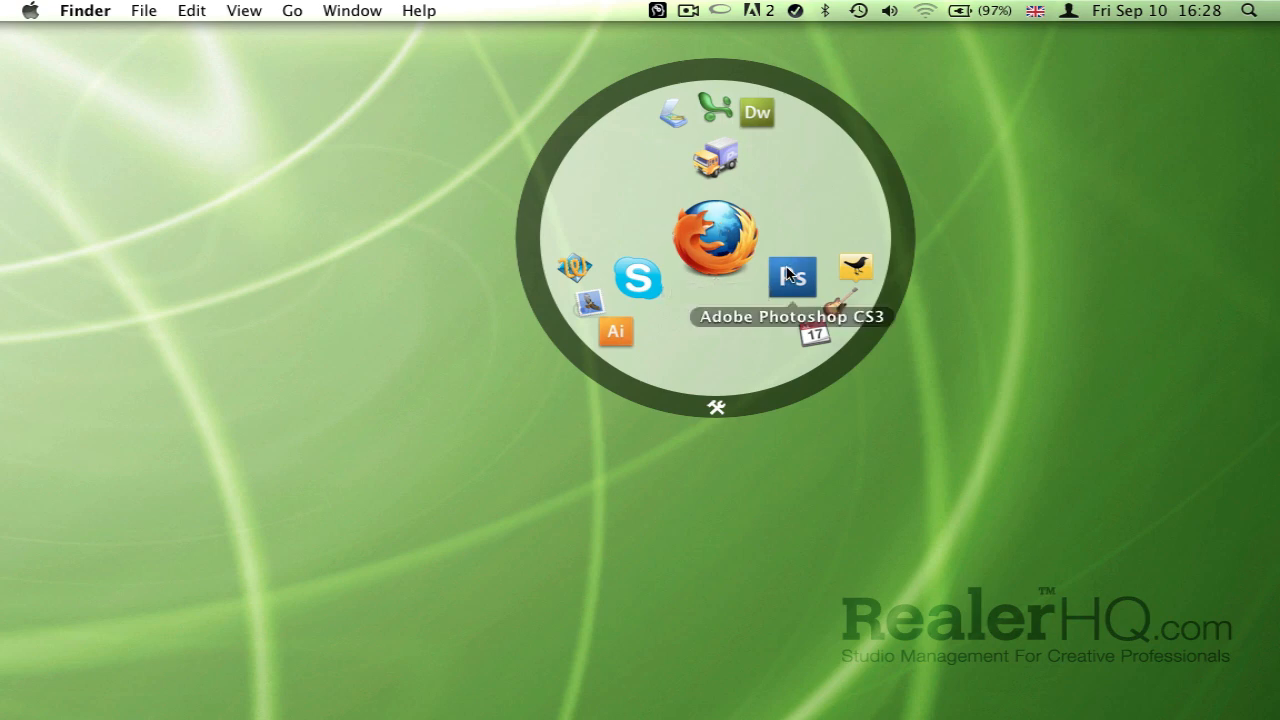
mouse_move(676, 114)
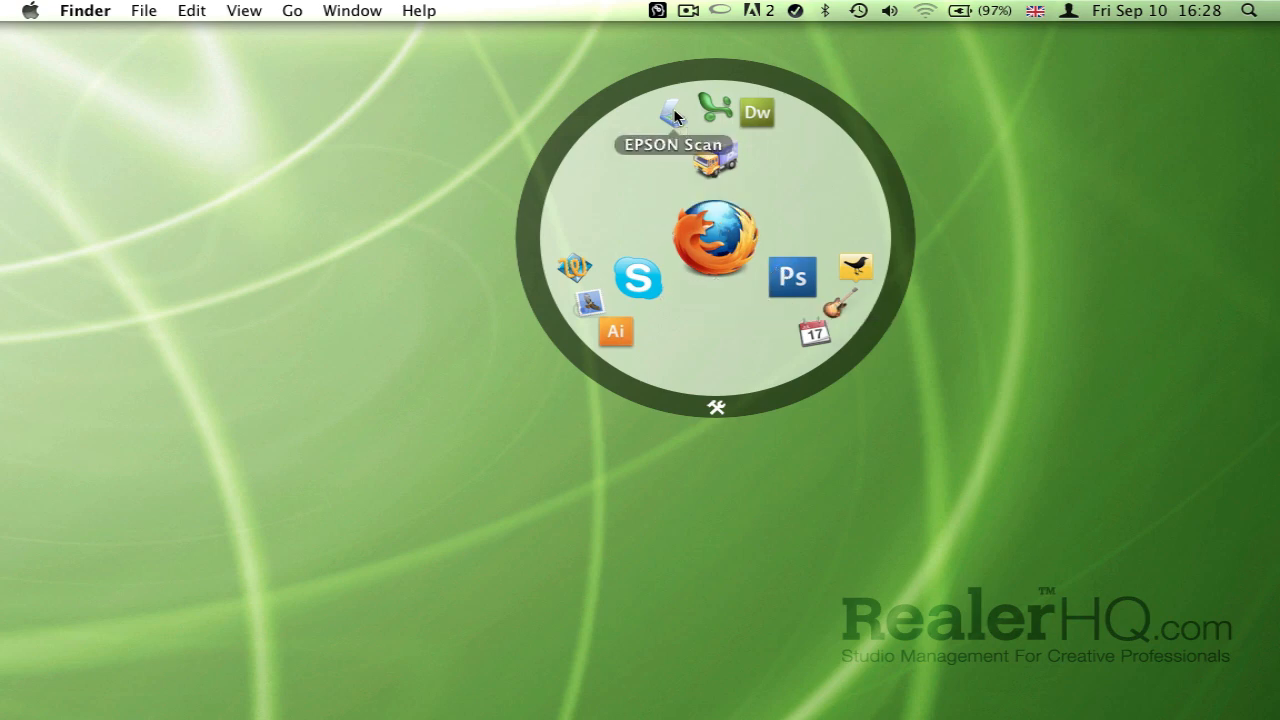
Forget EPSON Scan via its Brain context menu so DeepVacuum takes its wheel spot.
right_click(674, 110)
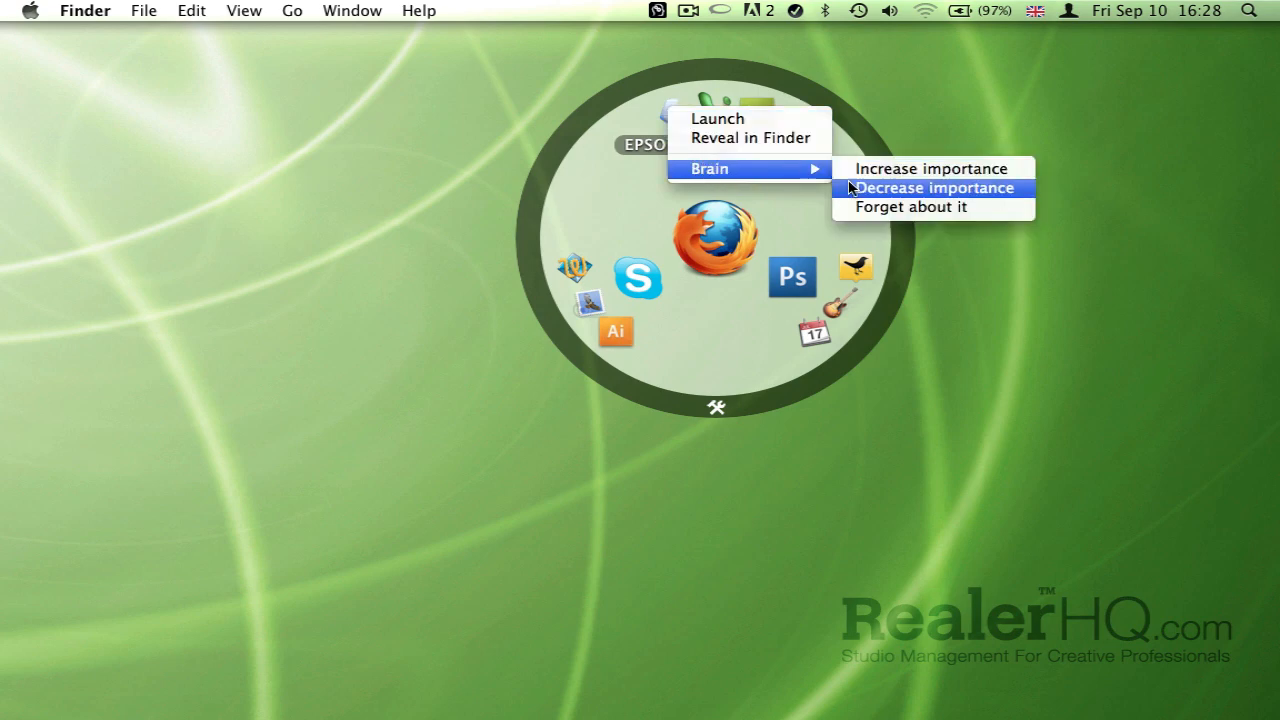
mouse_move(920, 206)
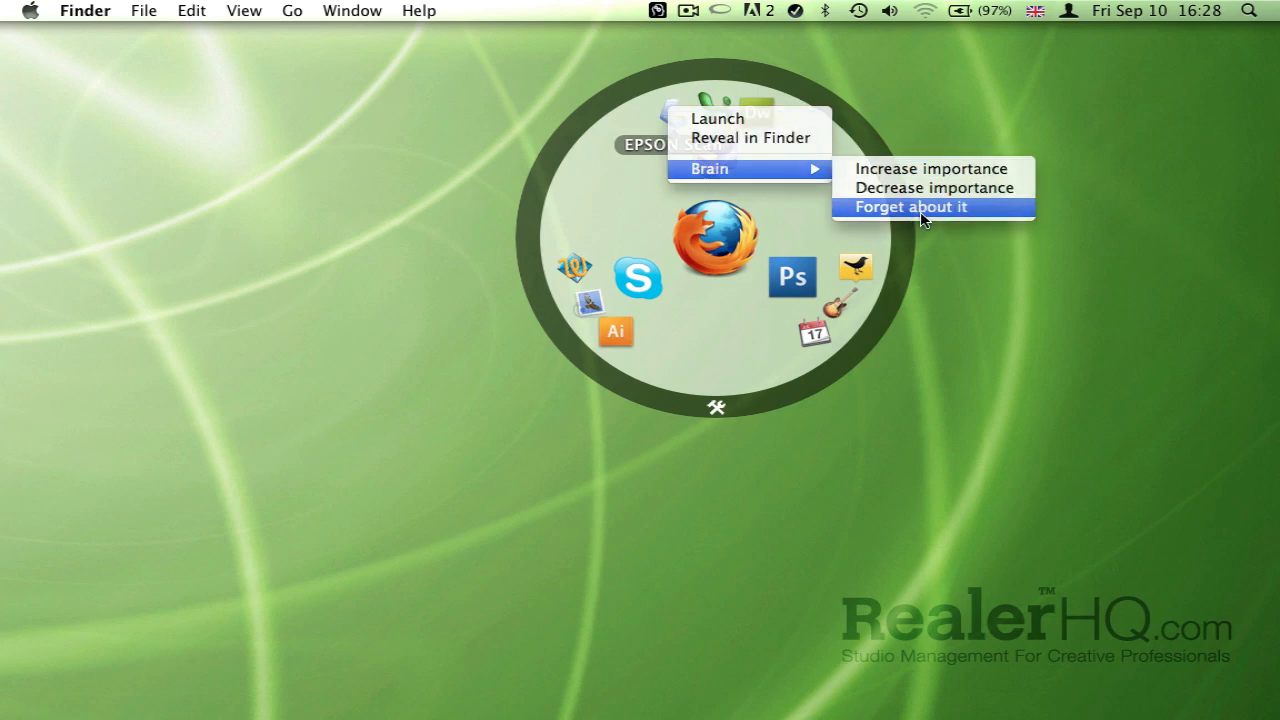
left_click(910, 206)
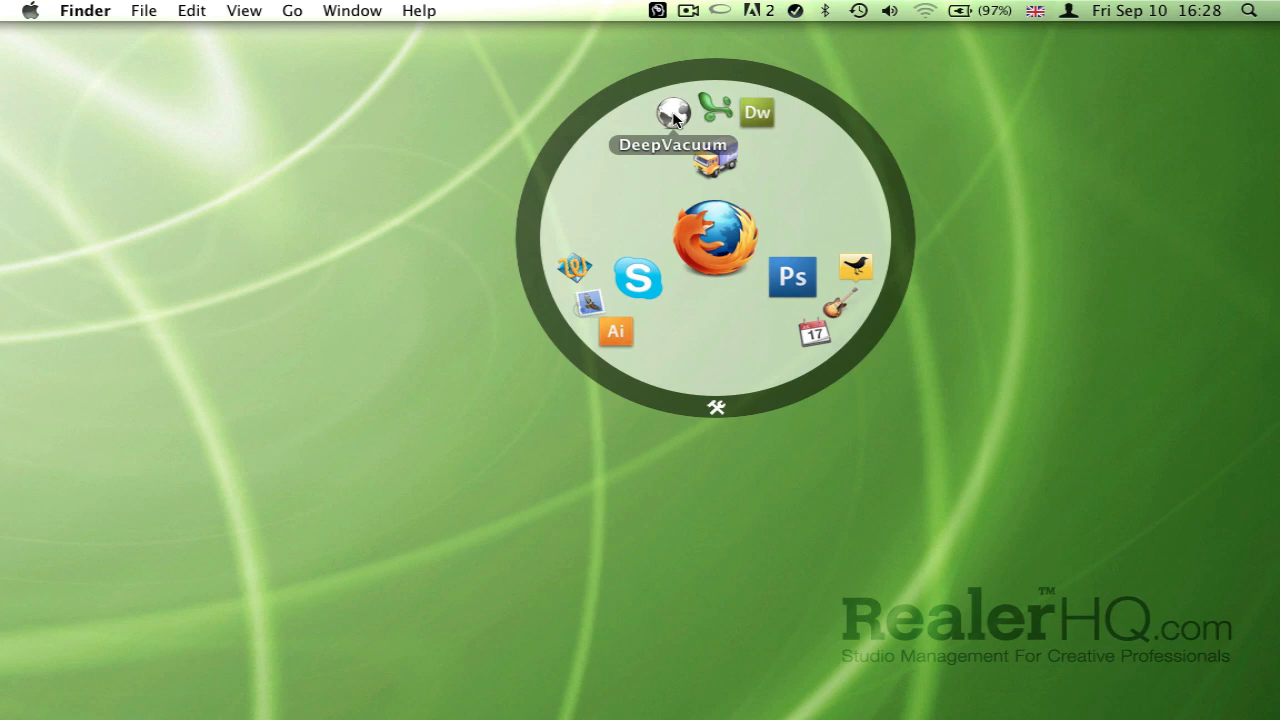
mouse_move(662, 126)
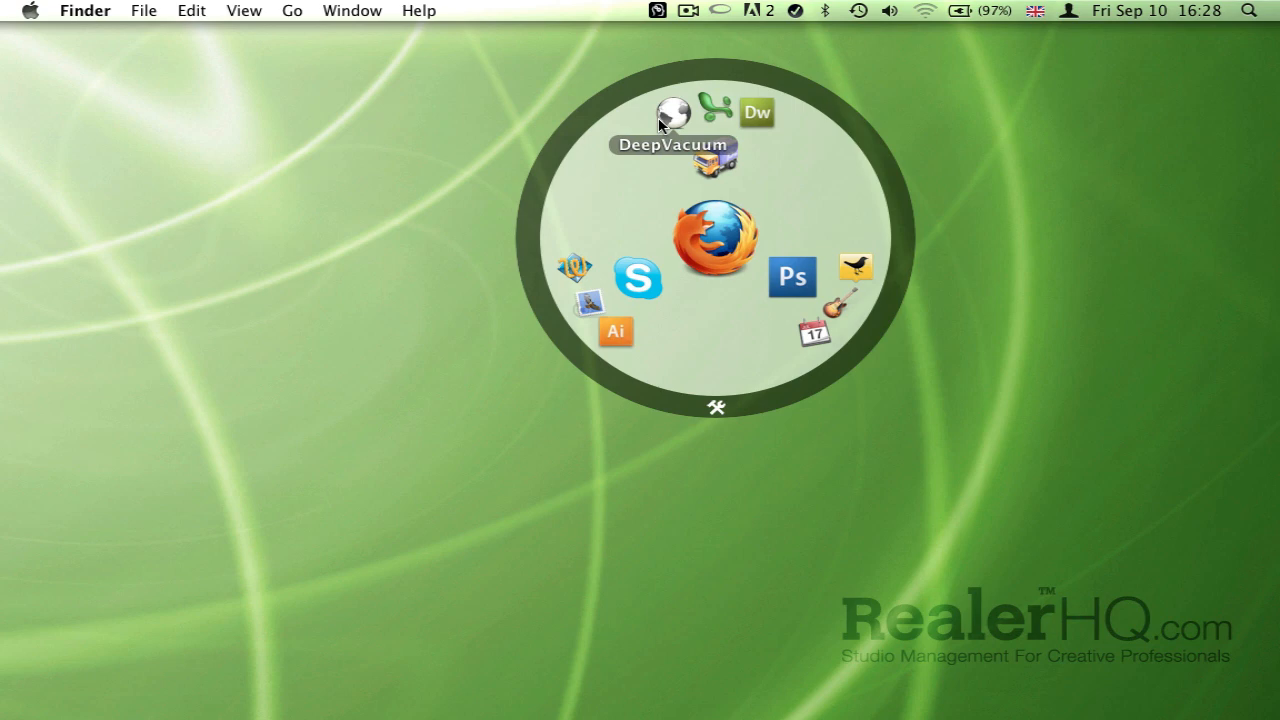
mouse_move(612, 400)
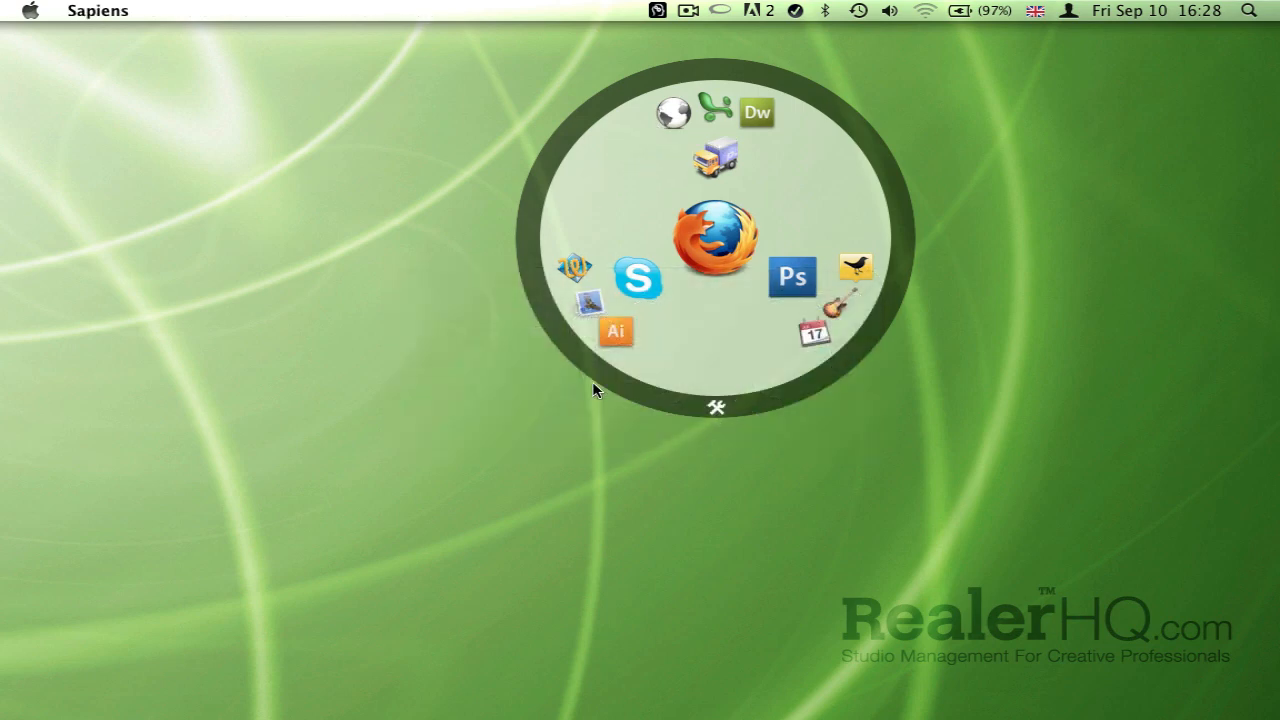
Bring up the customize window and review the Foundation folders, including Developer Applications.
left_click(96, 10)
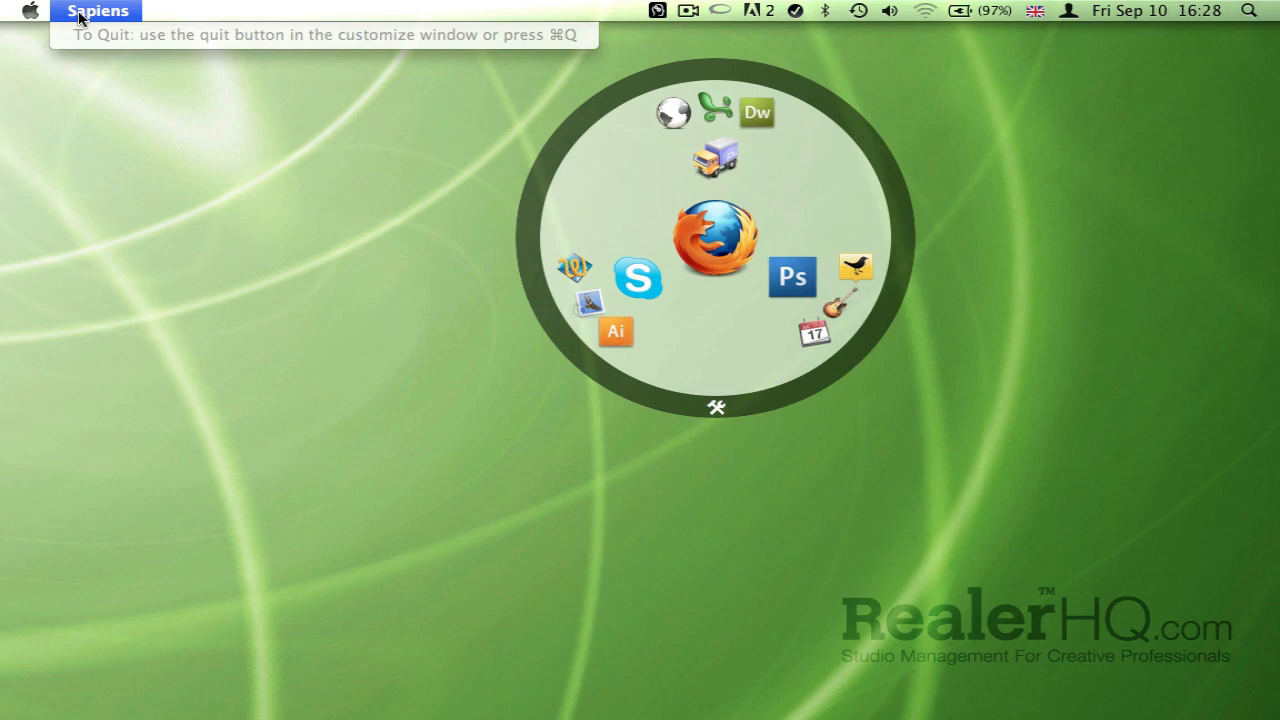
mouse_move(716, 412)
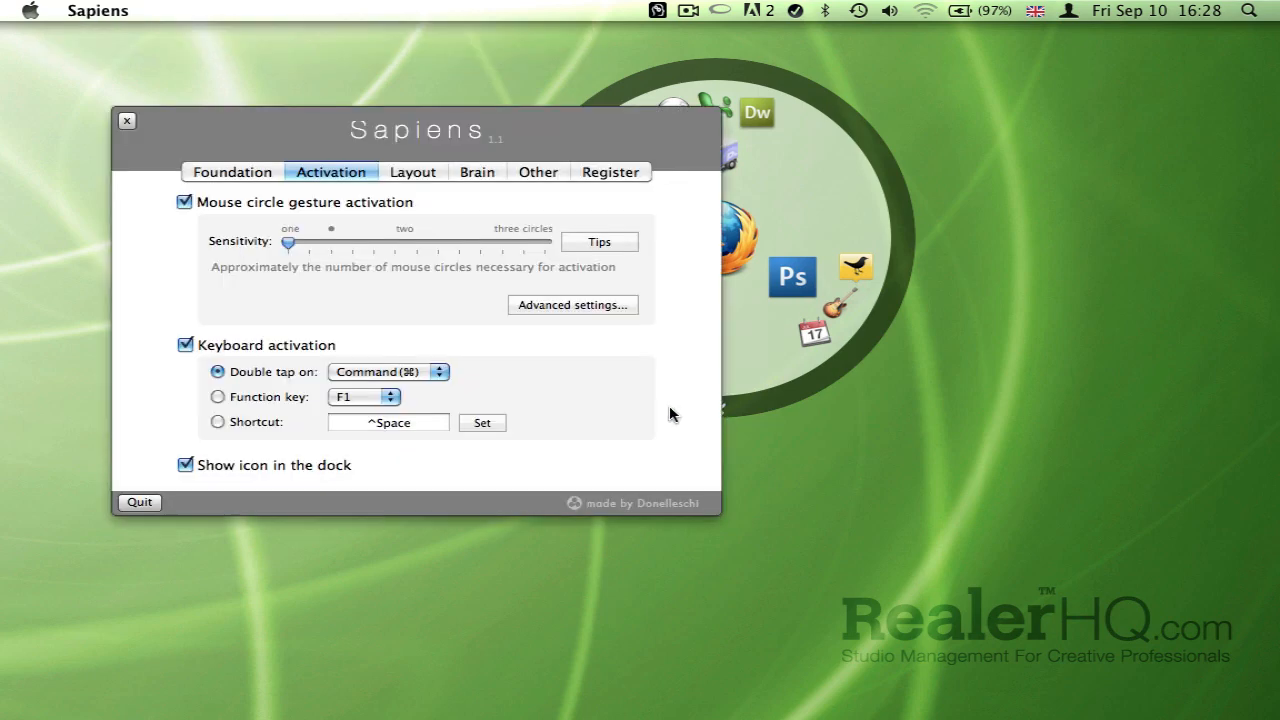
left_click(232, 172)
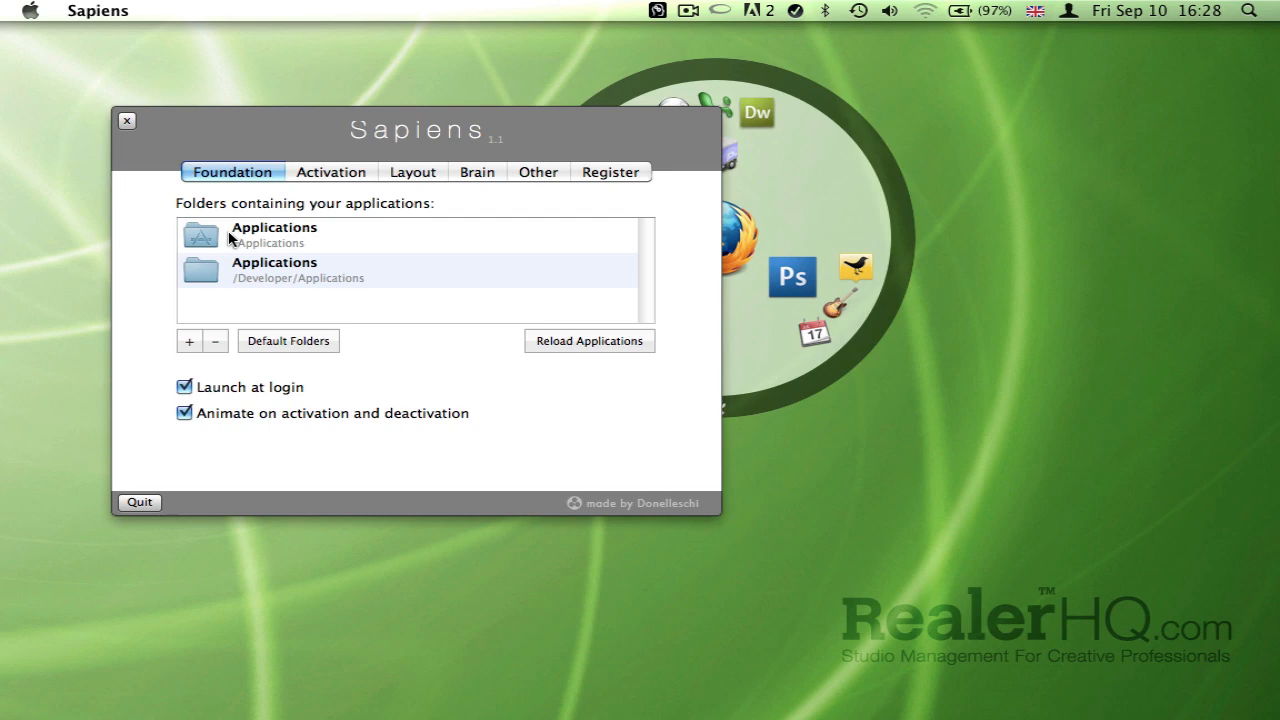
left_click(300, 270)
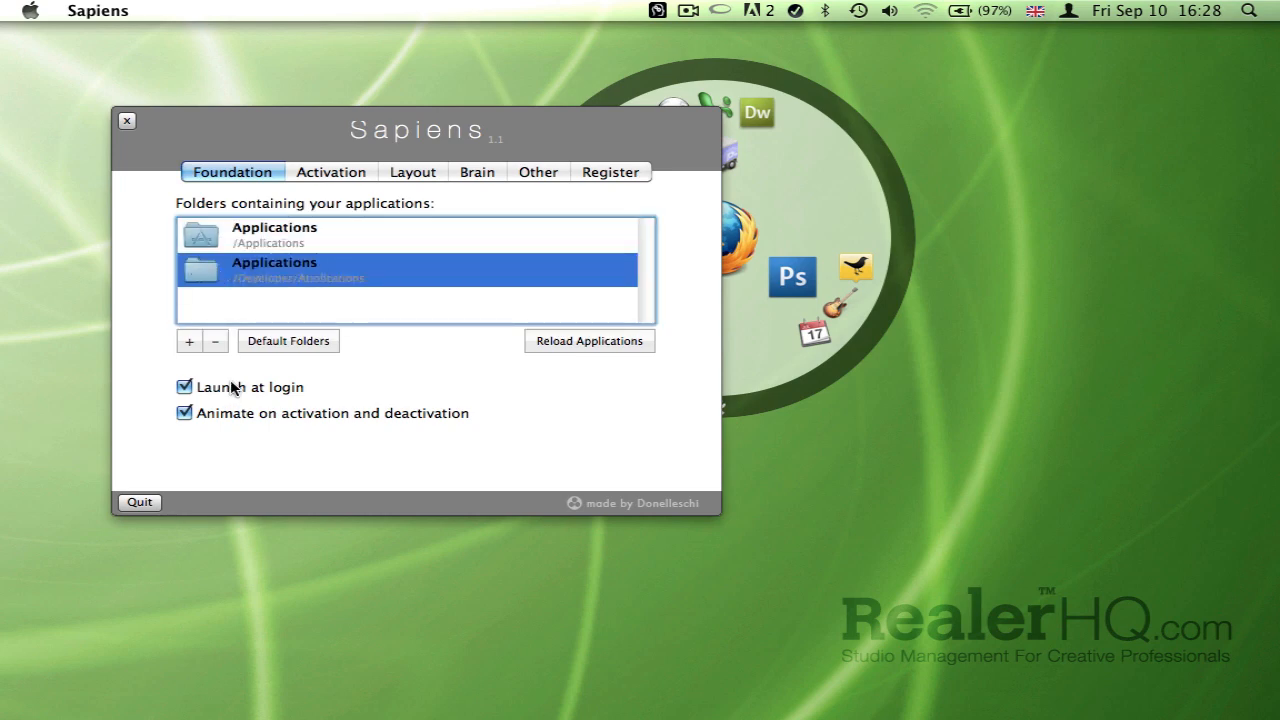
left_click(332, 172)
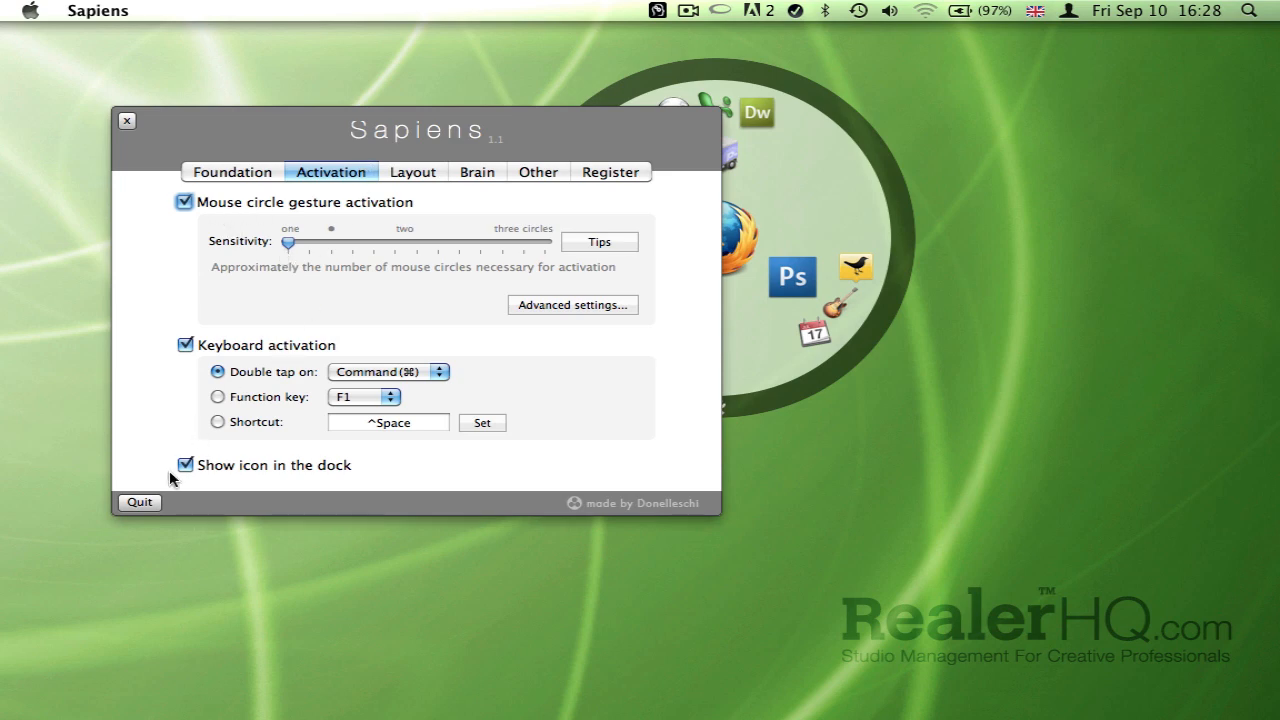
On the Activation settings, turn off 'Show icon in the dock'.
left_click(184, 464)
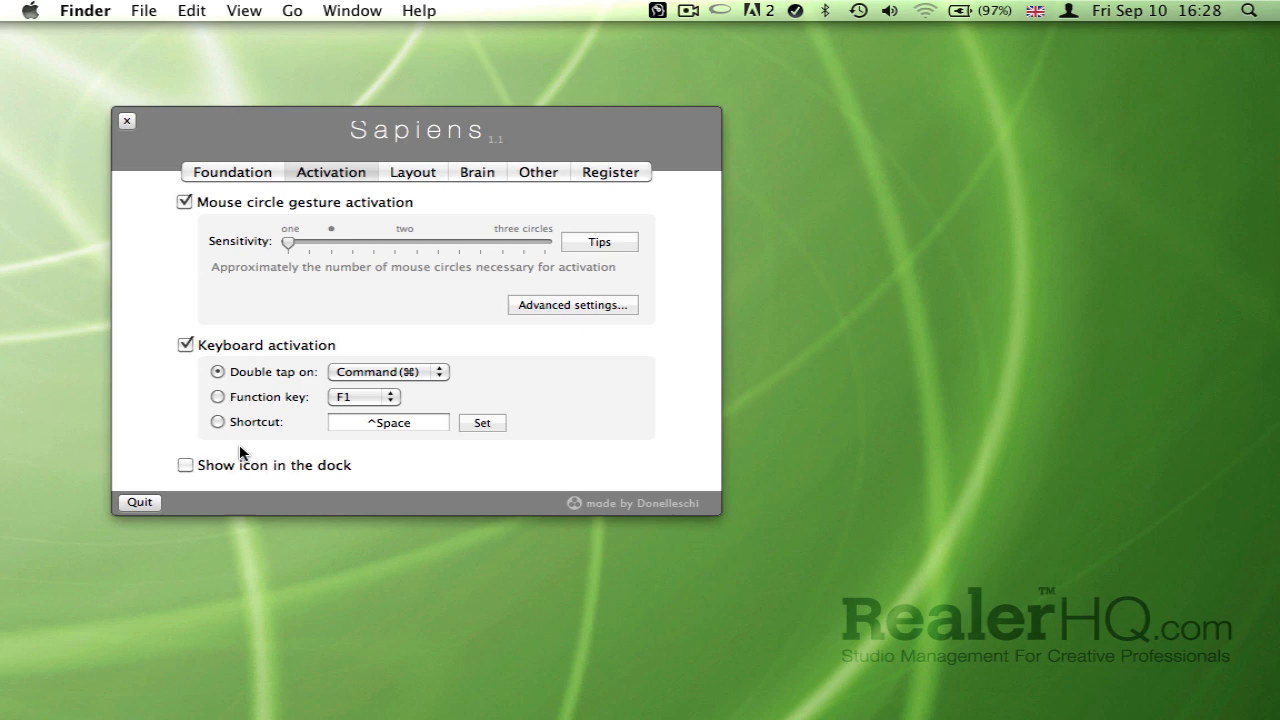
left_click(412, 172)
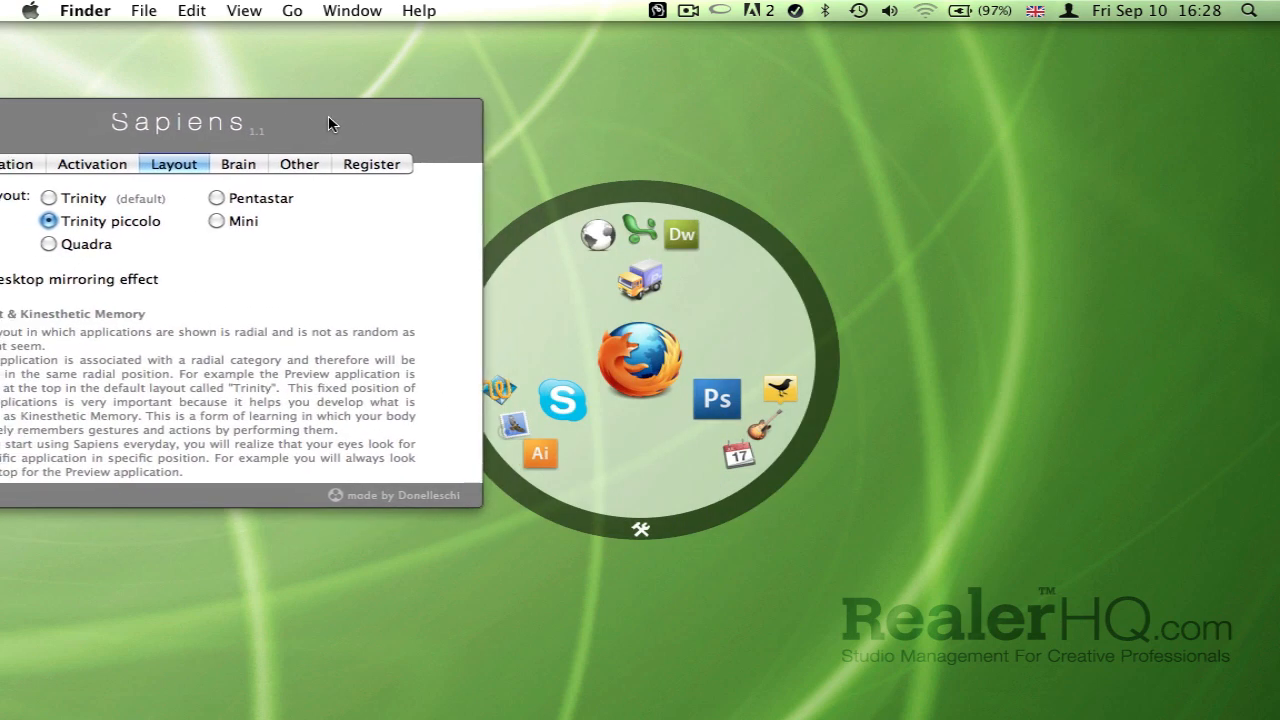
Try Trinity, Trinity piccolo, Quadra and Pentastar layouts, then leave the wheel on Mini.
left_click(50, 198)
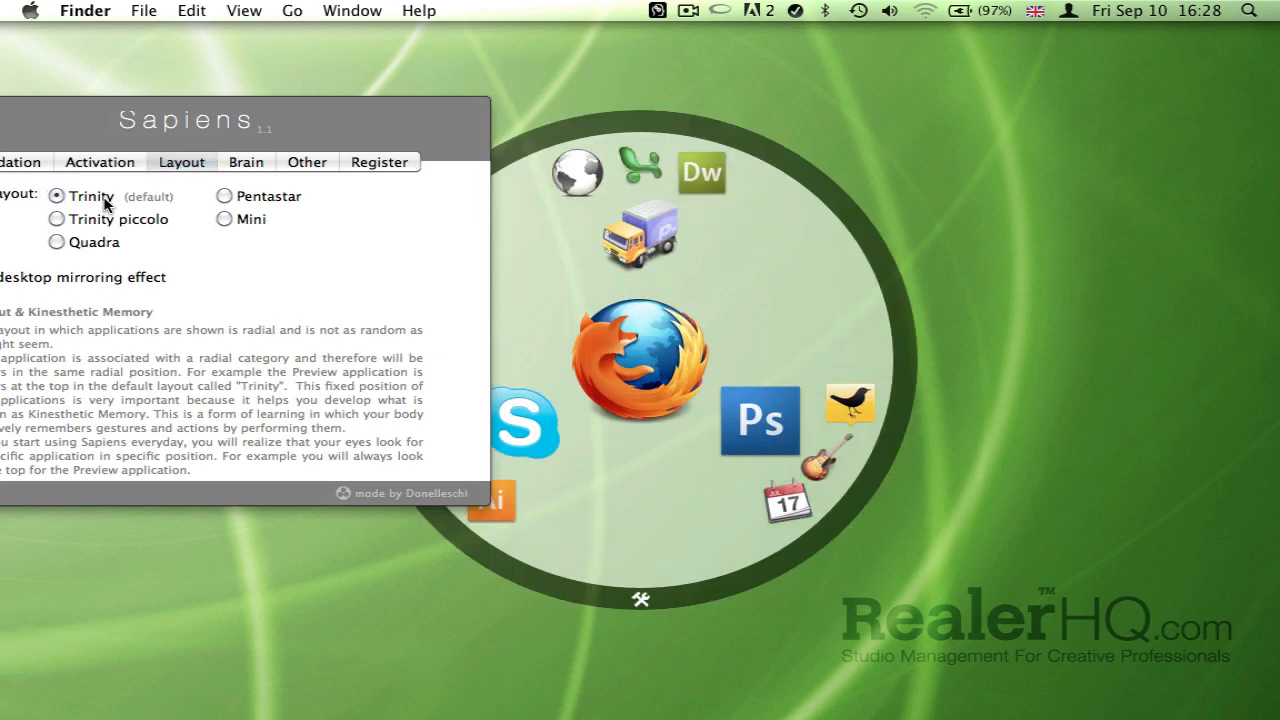
left_click(56, 218)
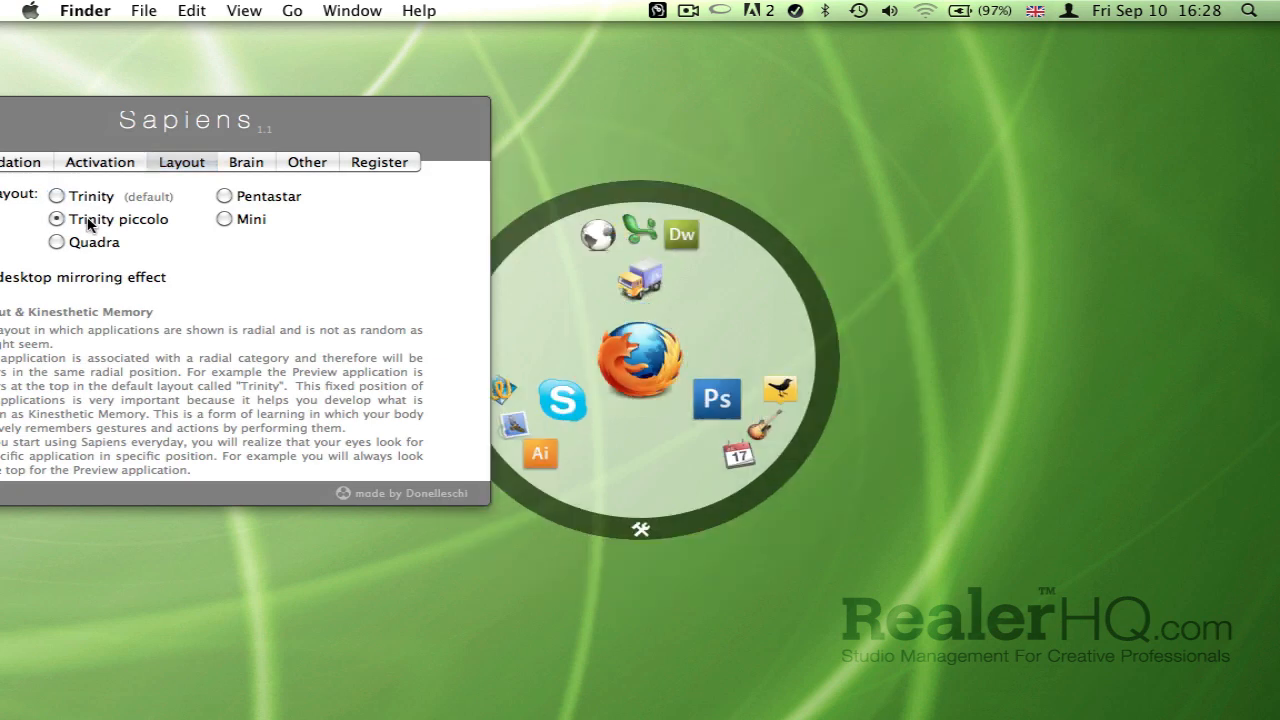
mouse_move(84, 248)
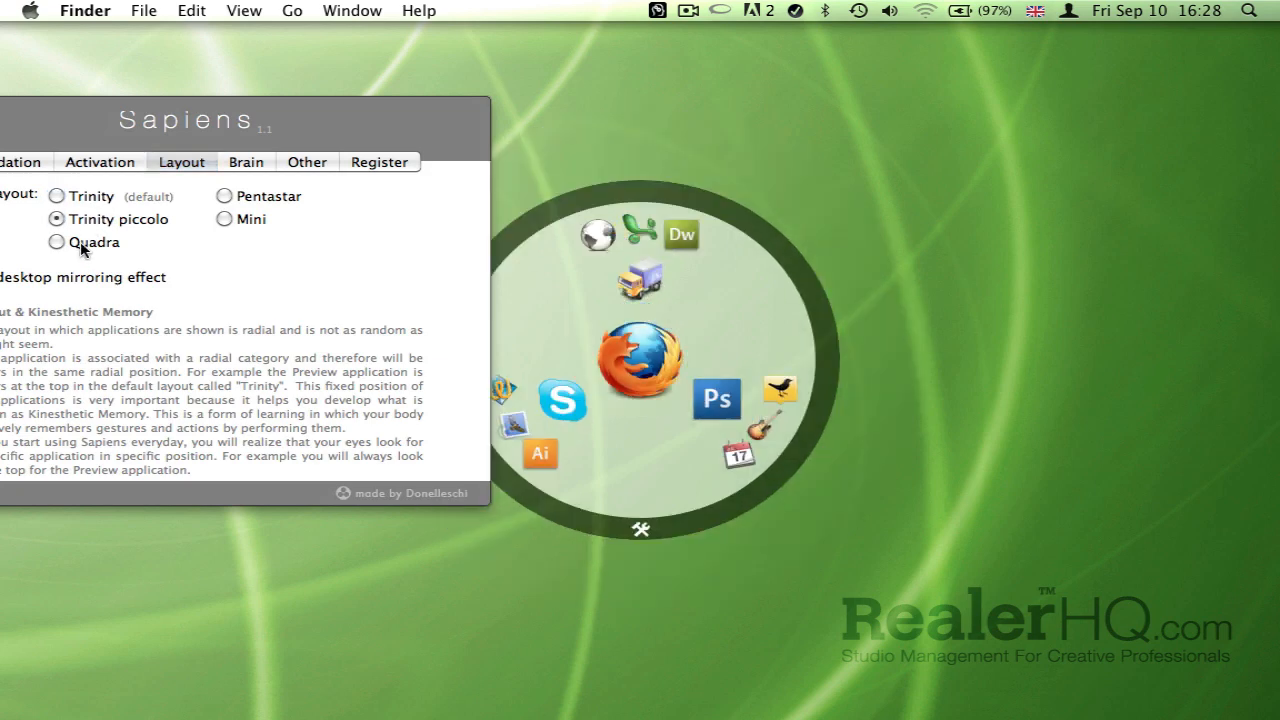
left_click(56, 242)
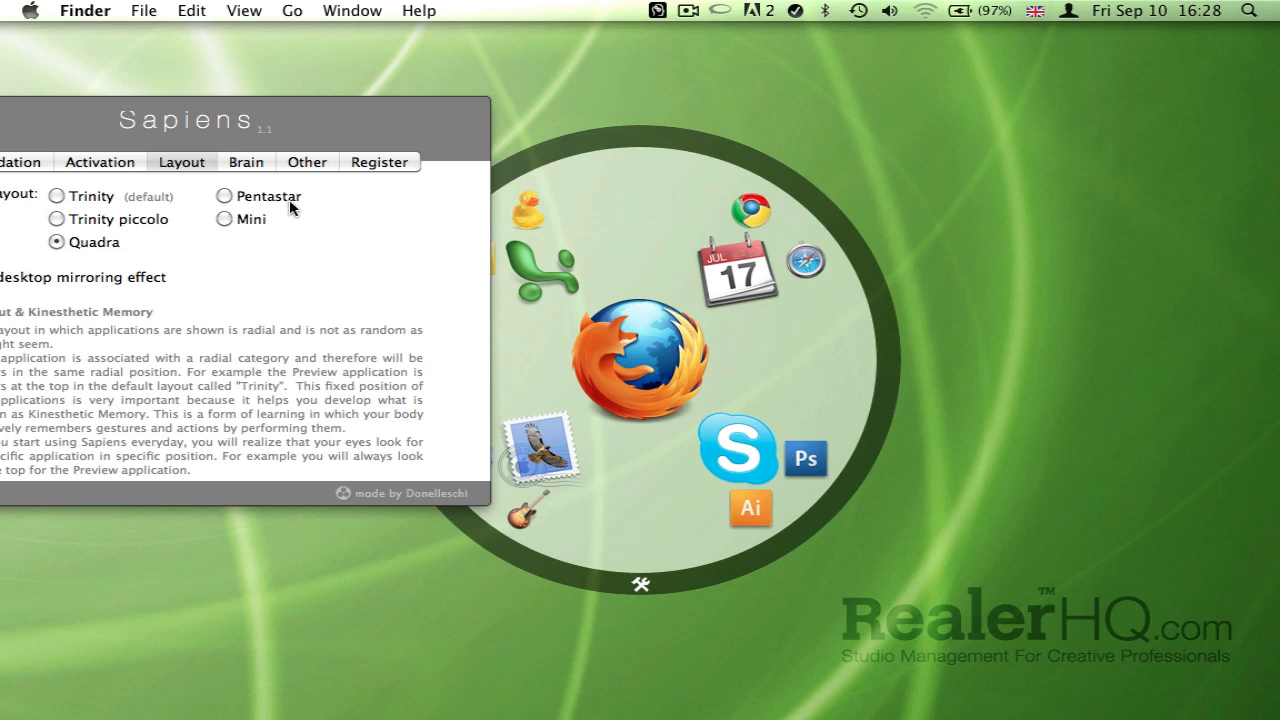
left_click(226, 196)
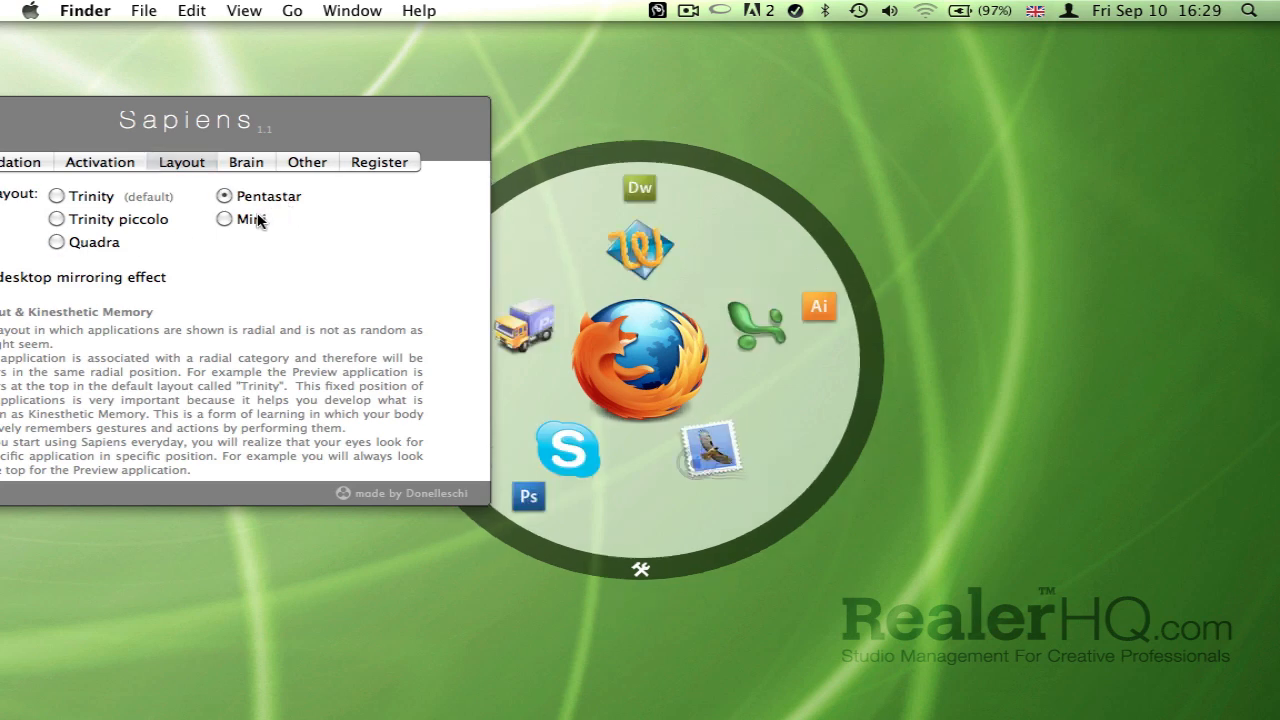
left_click(224, 218)
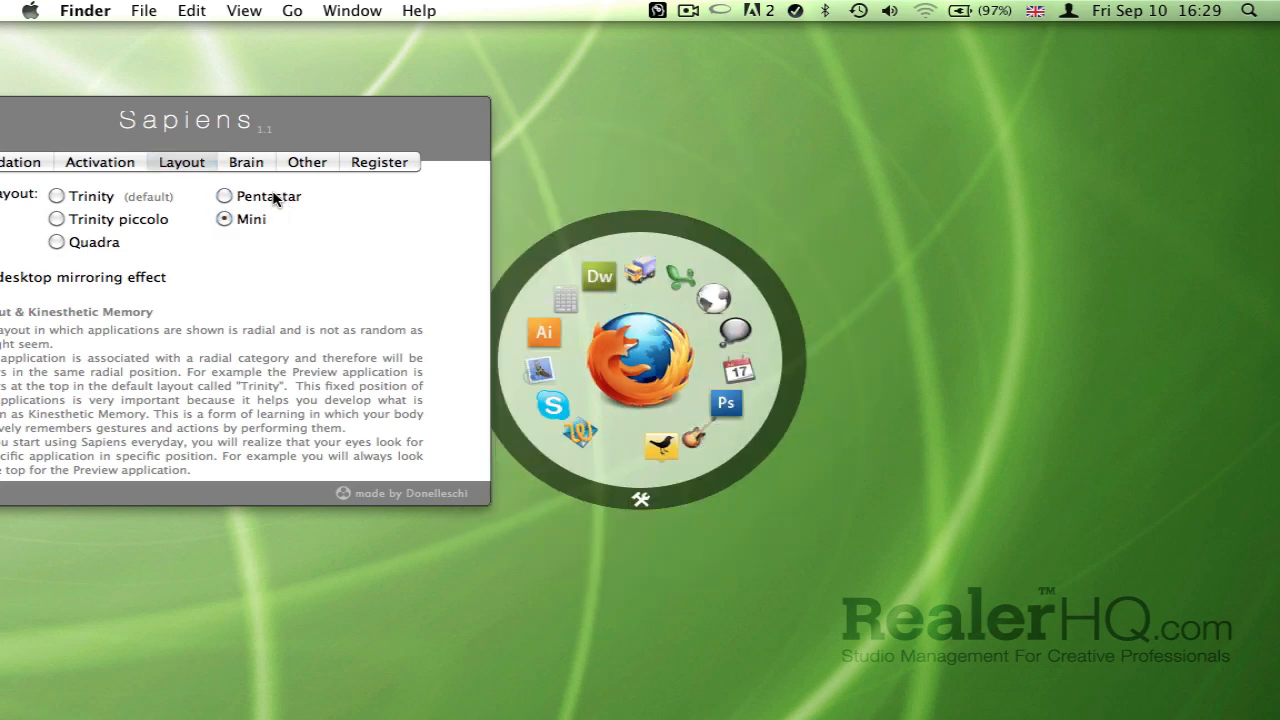
left_click(364, 184)
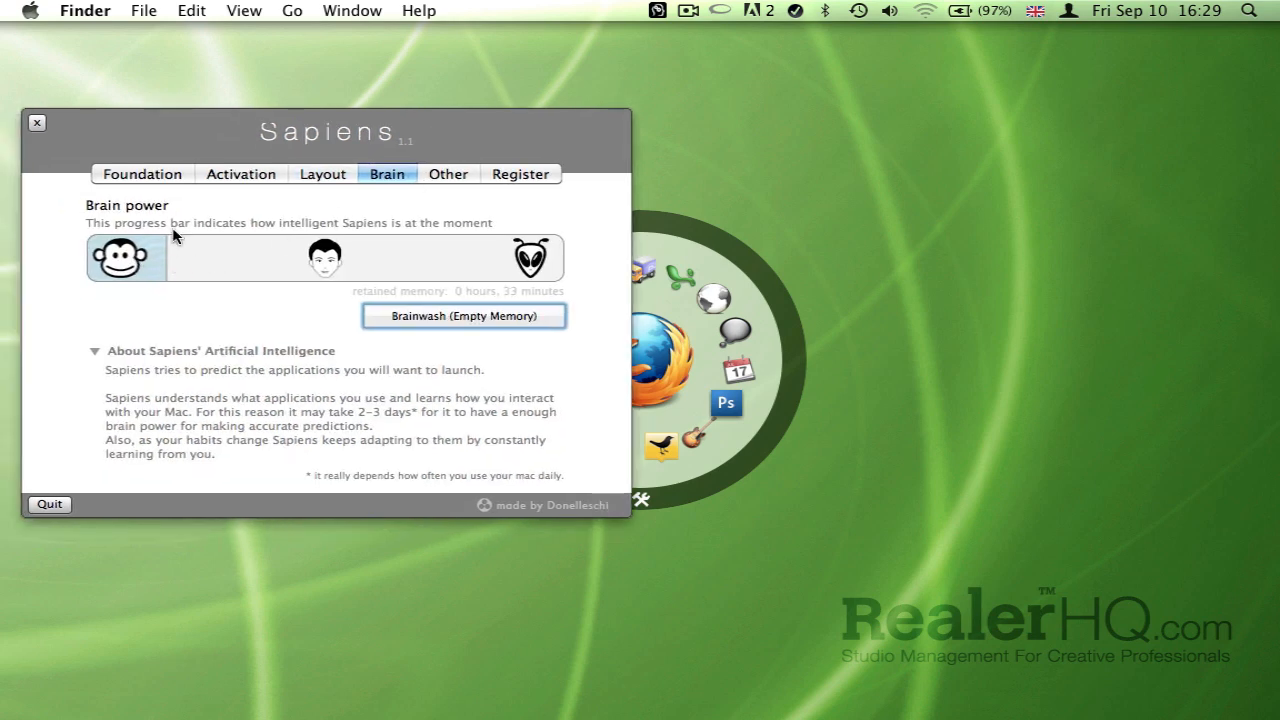
mouse_move(236, 296)
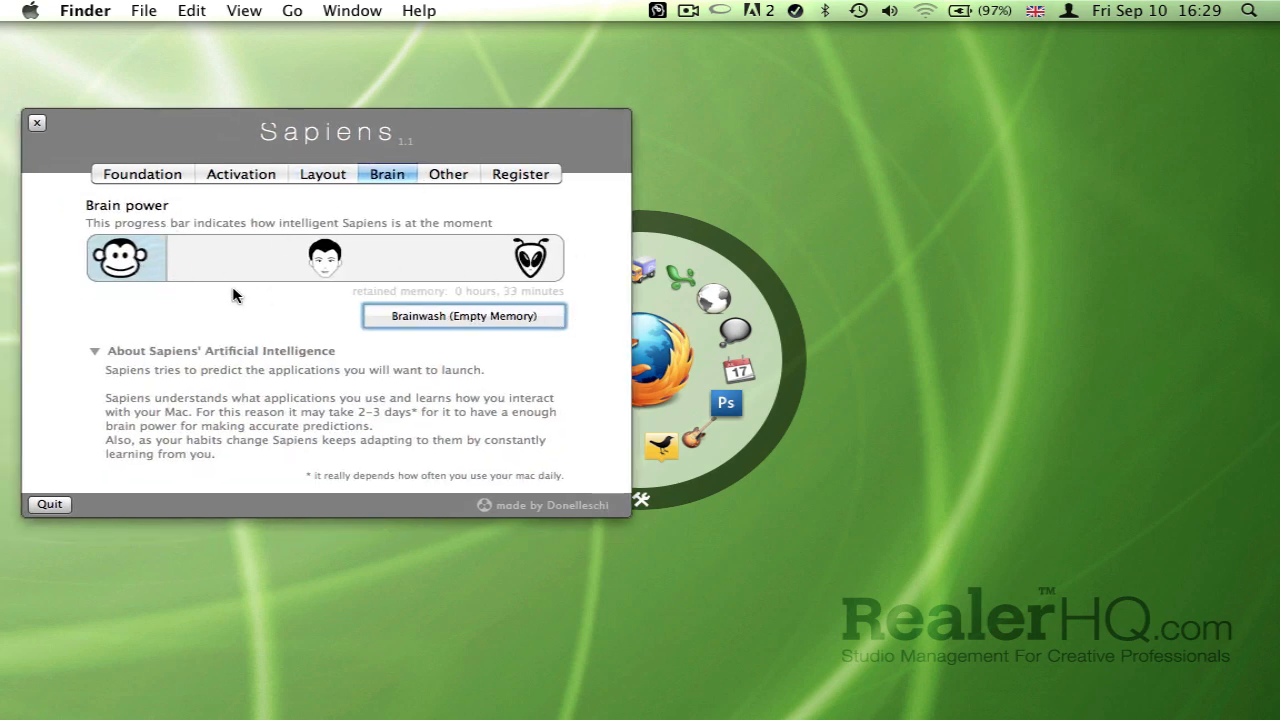
mouse_move(464, 196)
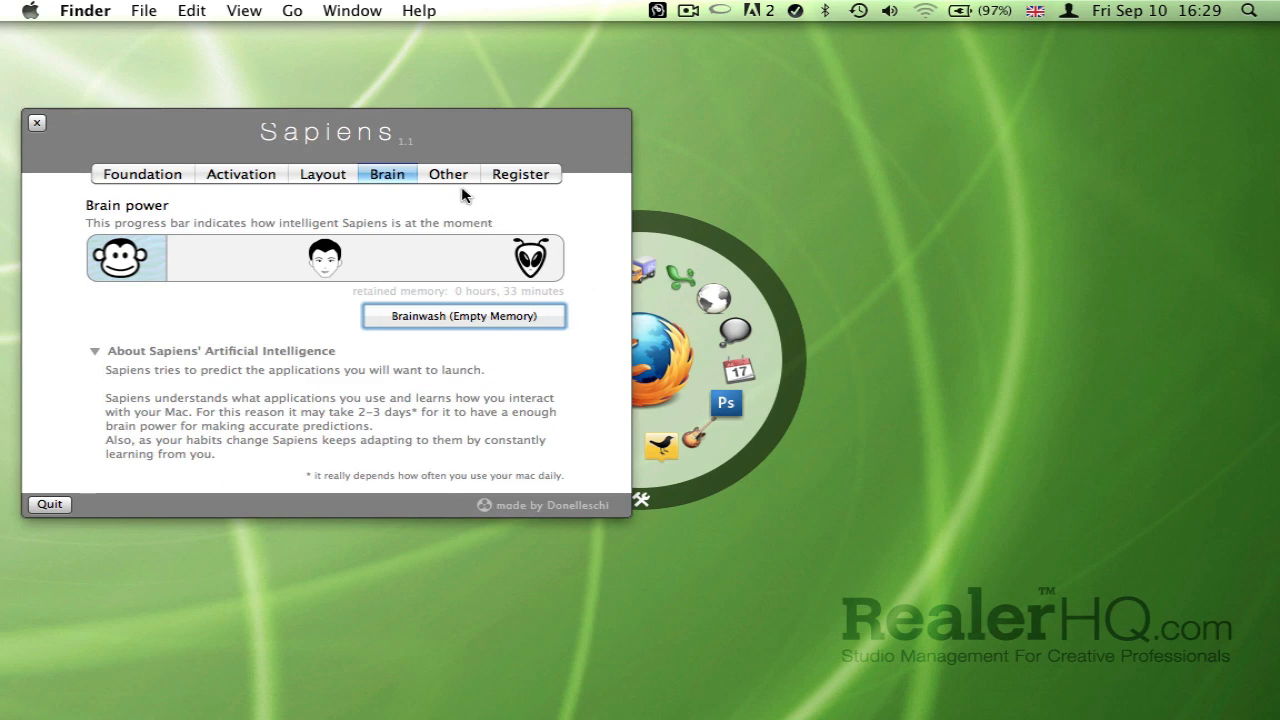
View the Other and Register settings, then close the customize window.
left_click(448, 172)
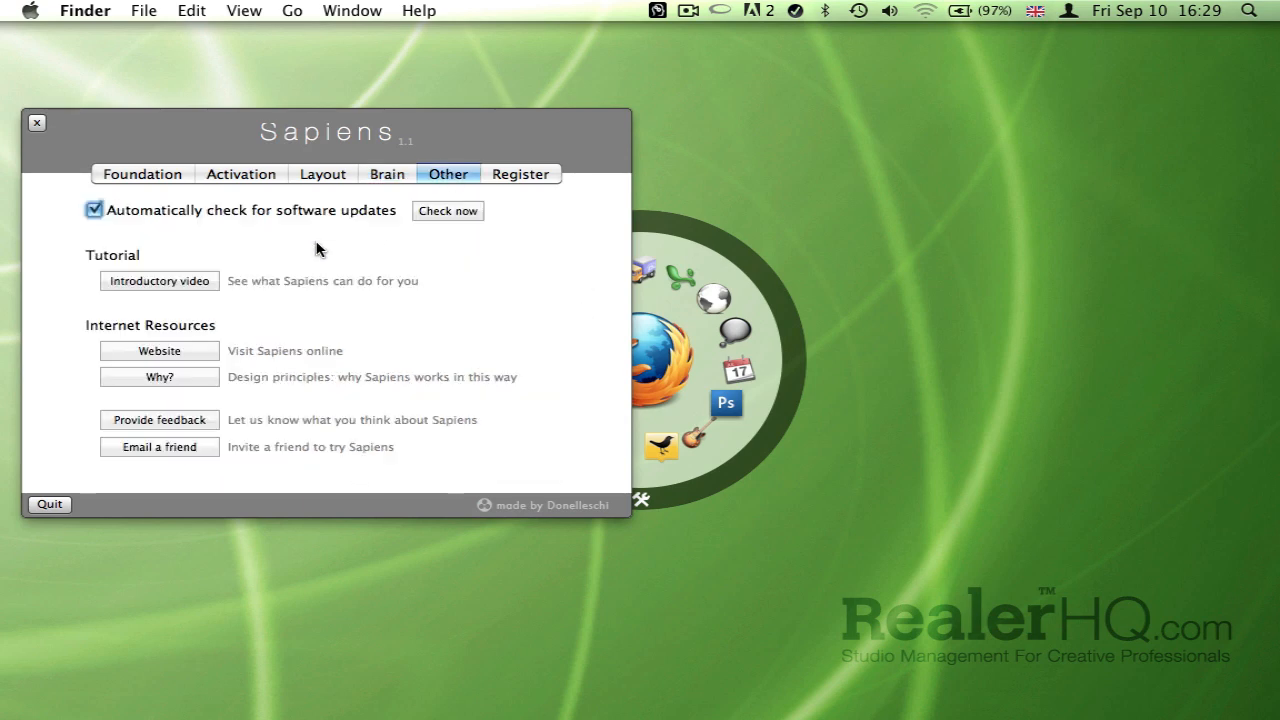
left_click(520, 172)
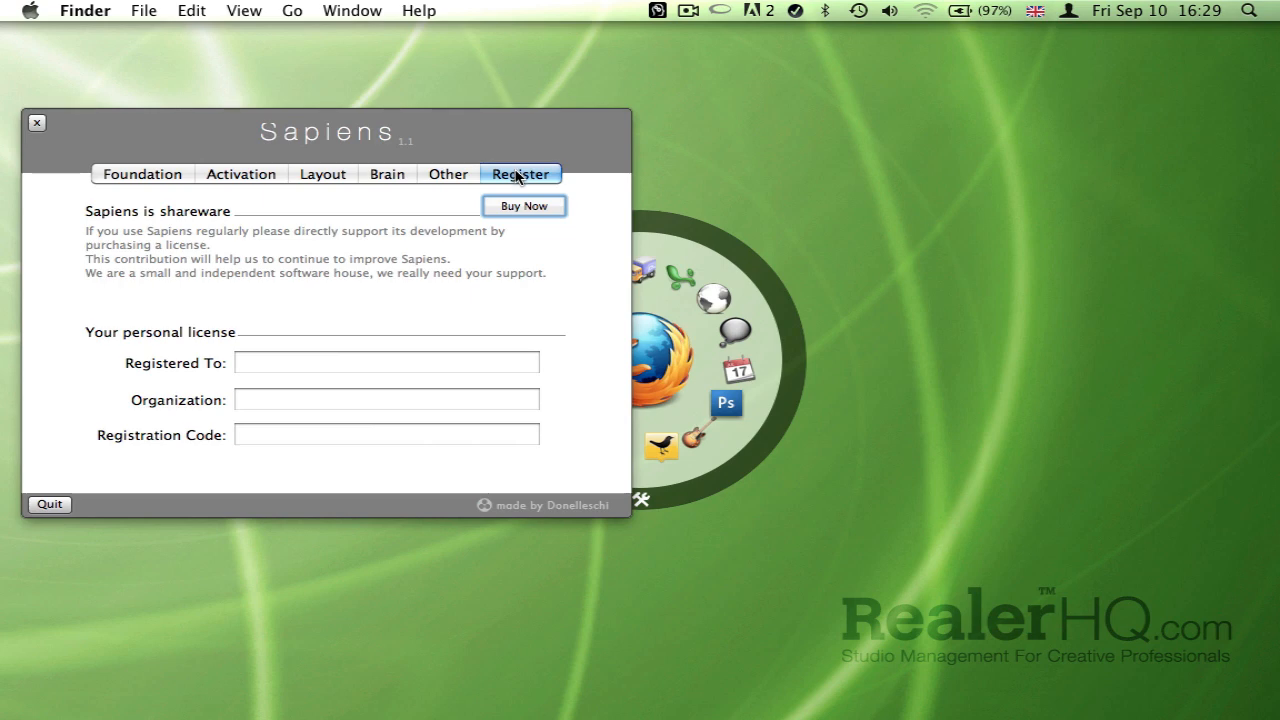
left_click(36, 122)
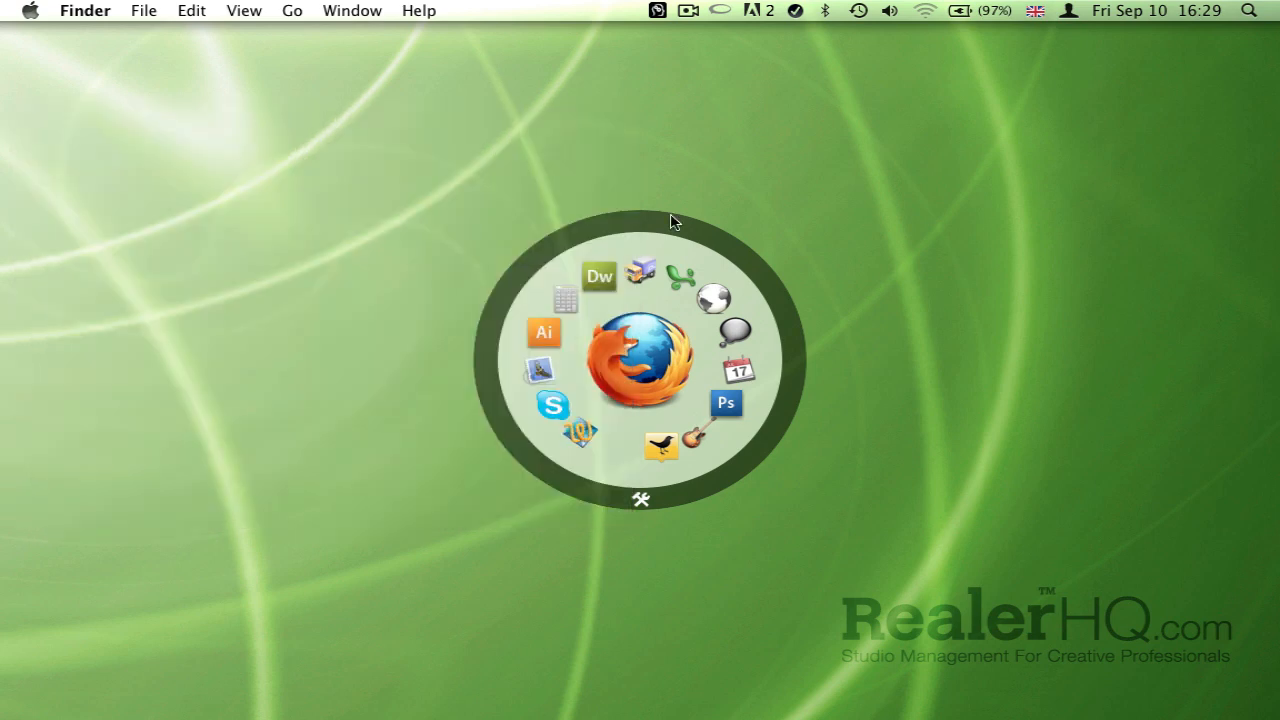